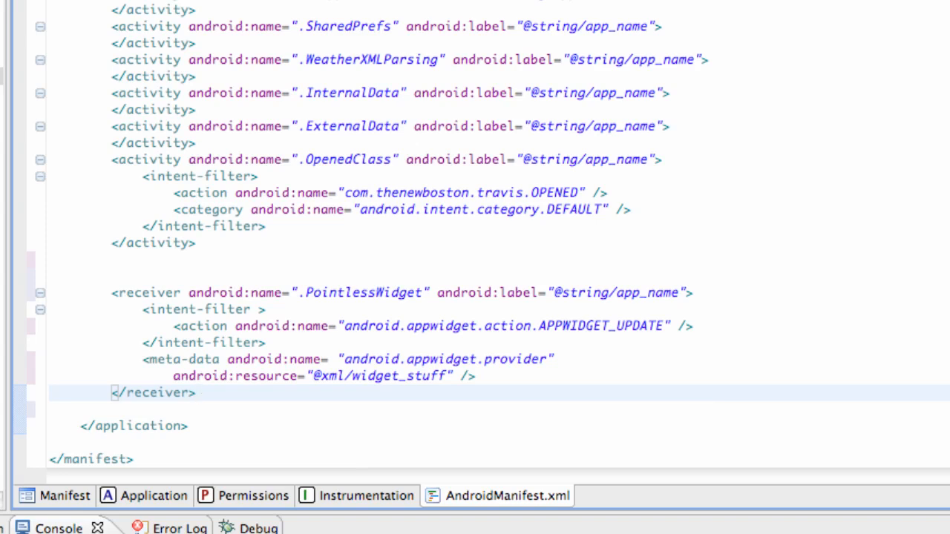
mouse_move(199, 68)
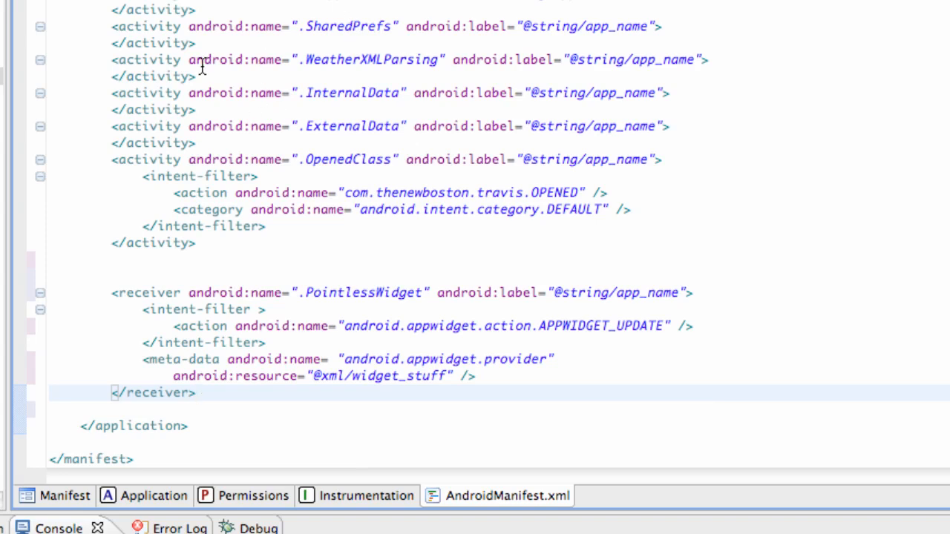
mouse_move(236, 264)
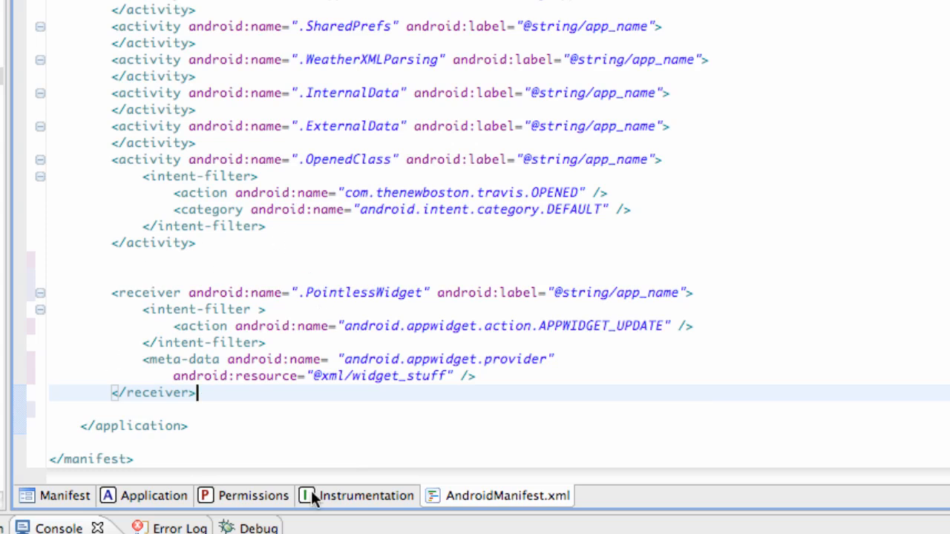
mouse_move(405, 398)
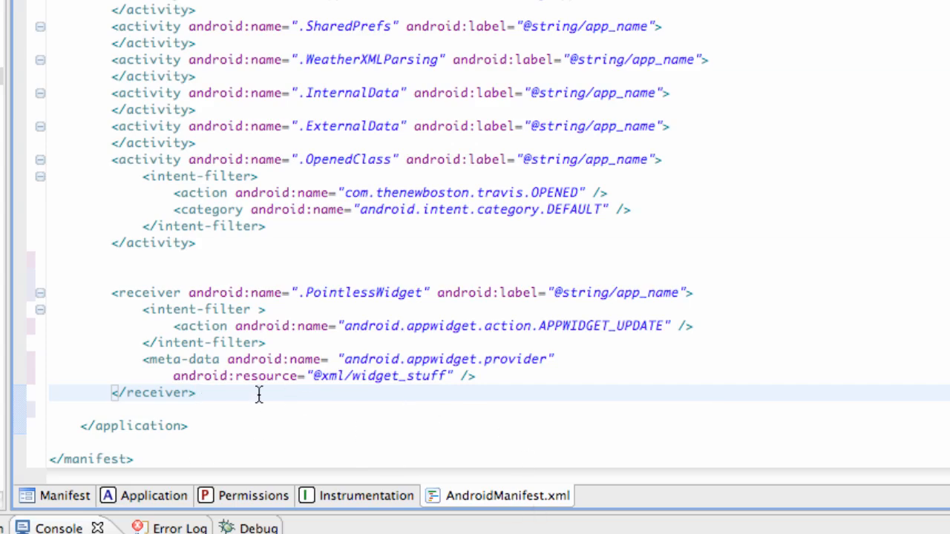
mouse_move(375, 377)
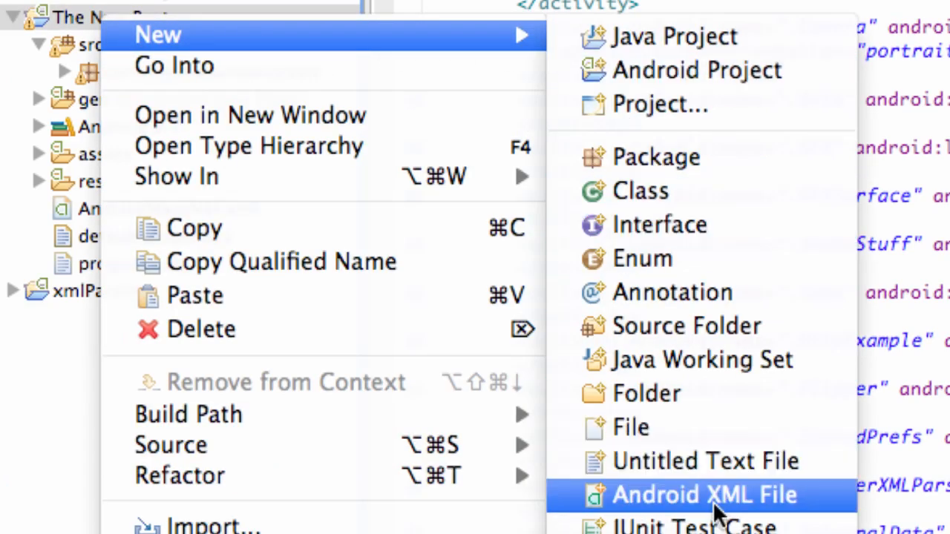
Start a new Android XML file named widget_stuff as an AppWidget Provider resource in /res/xml
click(694, 495)
text(widg)
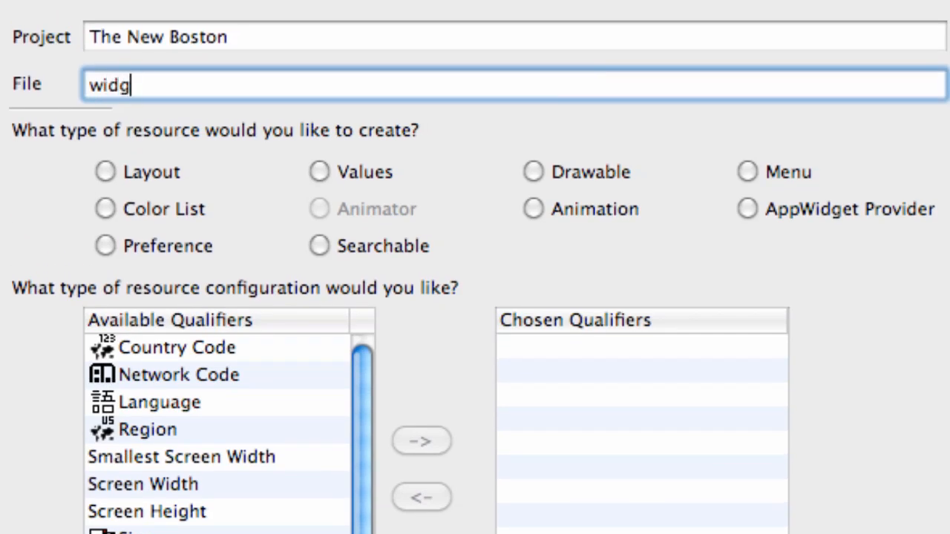
text(et_stu)
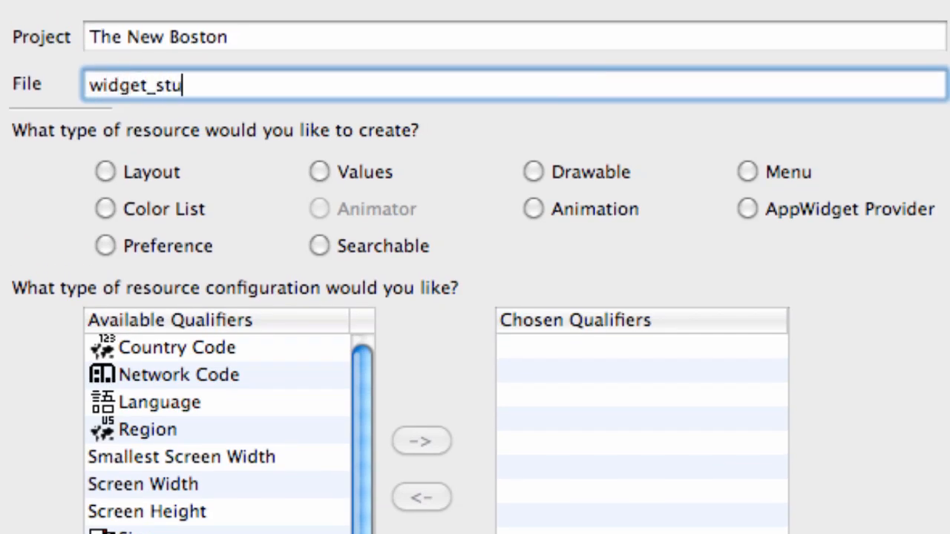
text(ff)
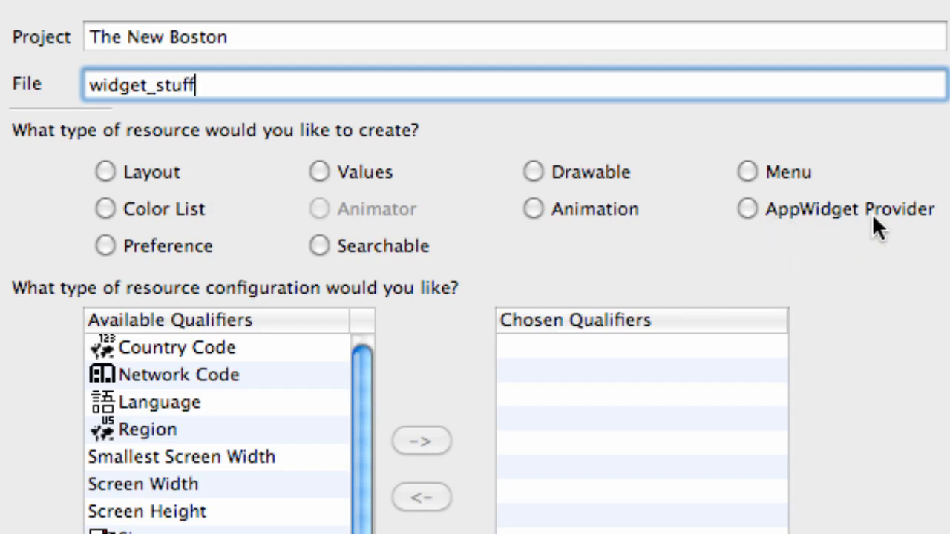
click(746, 208)
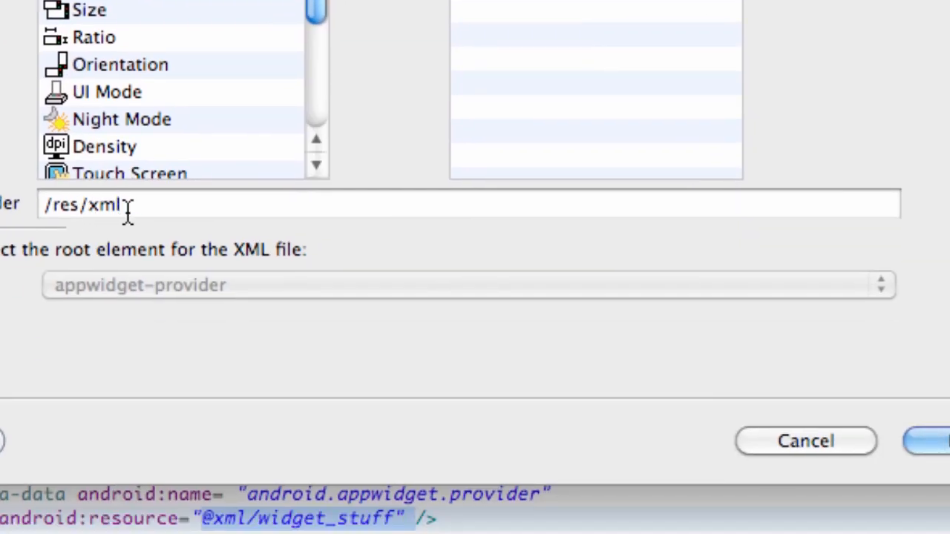
mouse_move(81, 246)
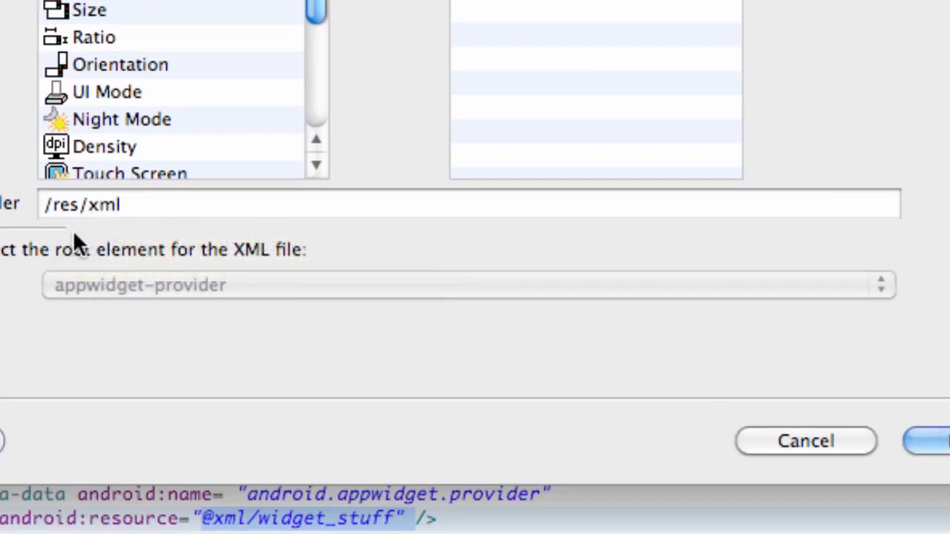
mouse_move(80, 245)
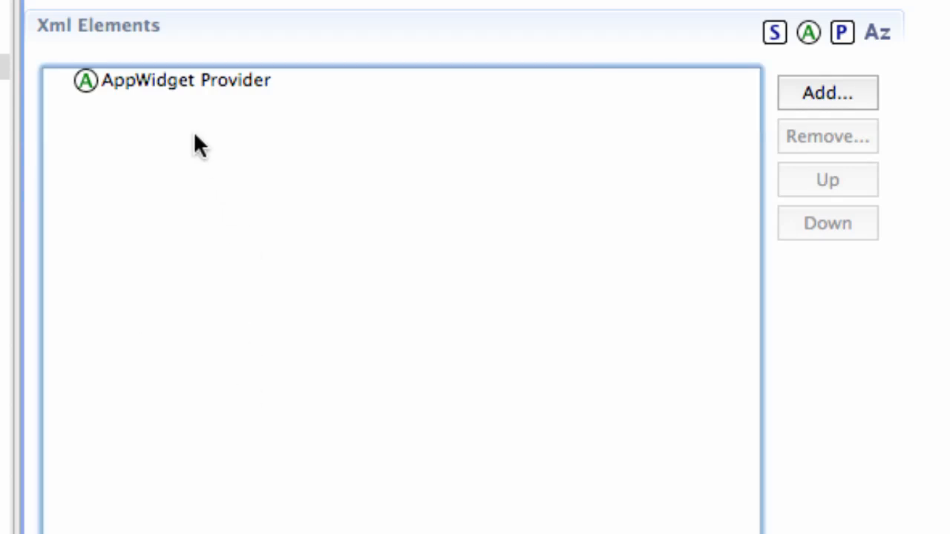
mouse_move(160, 219)
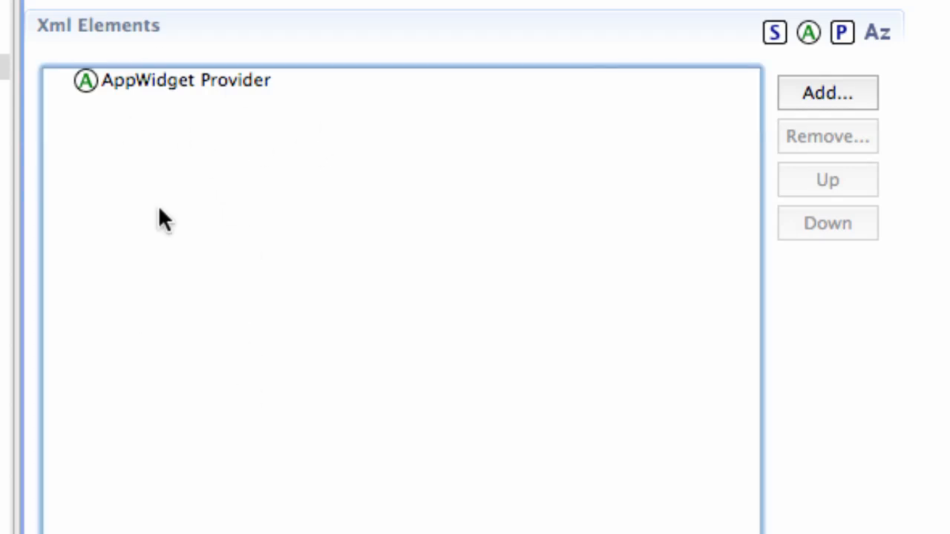
Select the AppWidget Provider element to show its attribute fields
click(178, 81)
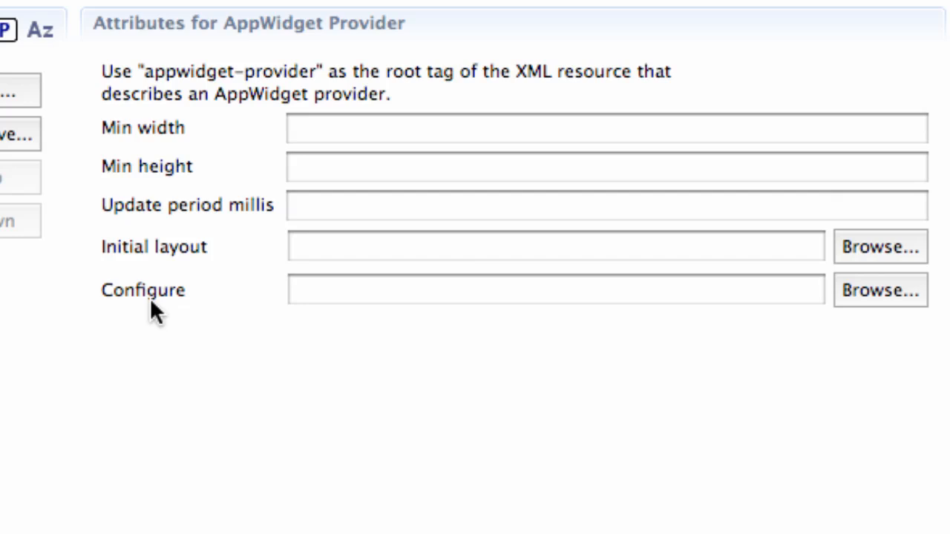
mouse_move(371, 256)
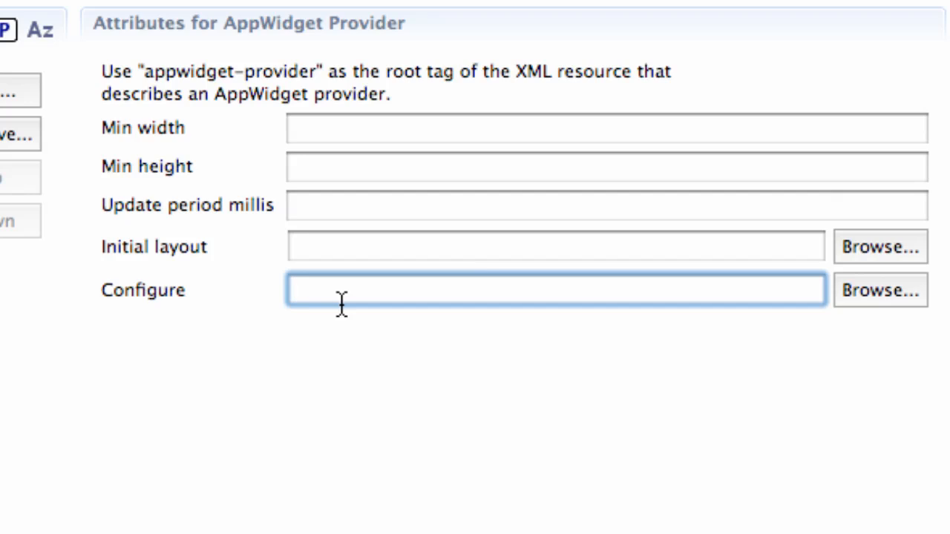
Enter com.thenewboston.travis.WidgetConfig in the AppWidget Provider's Configure field
text(com)
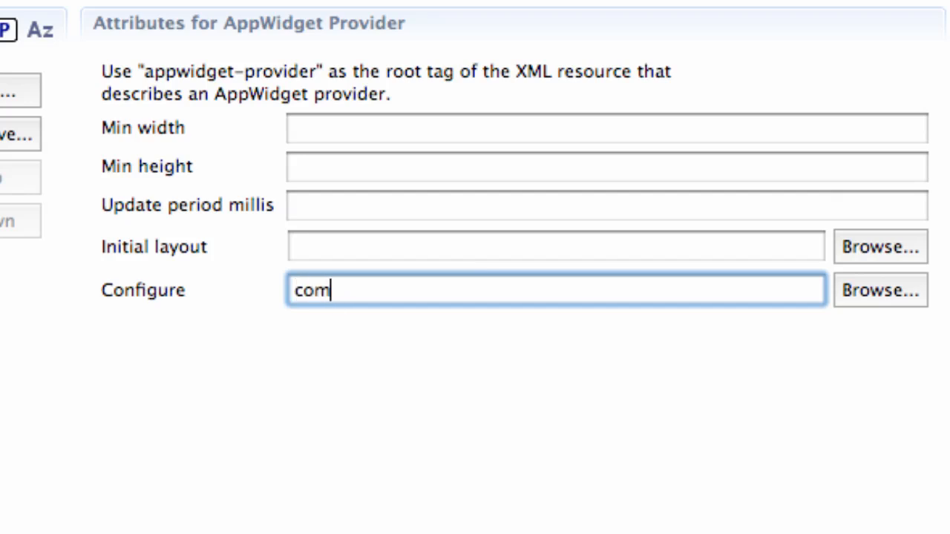
text(.)
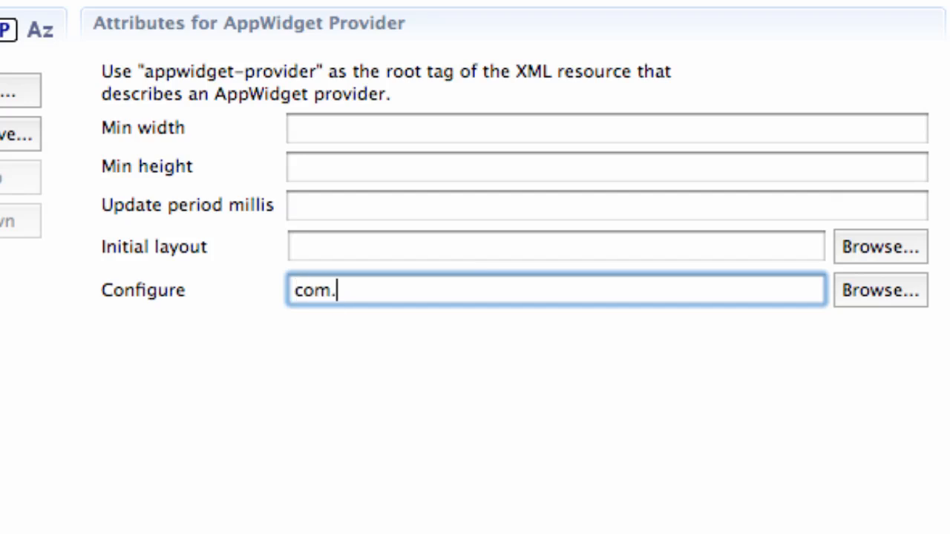
text(thenewbosto)
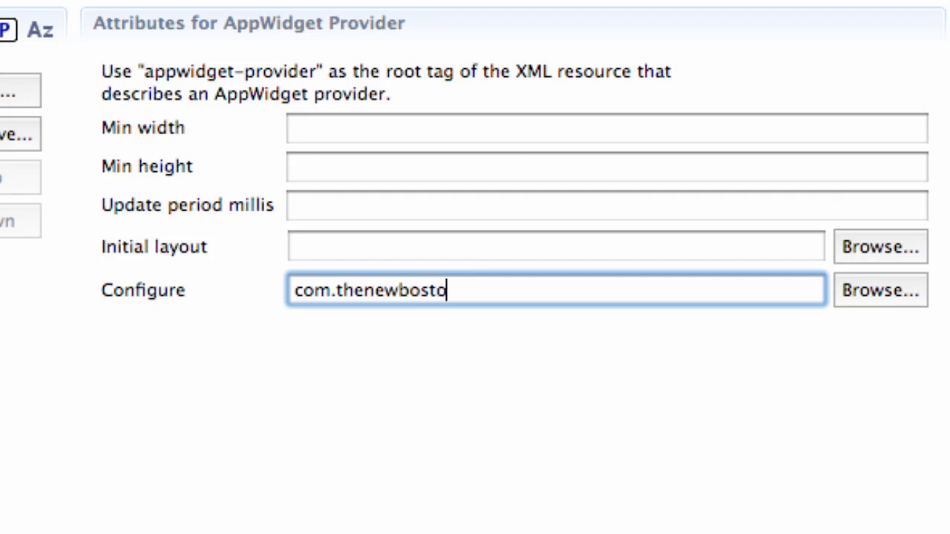
text(n.travis.)
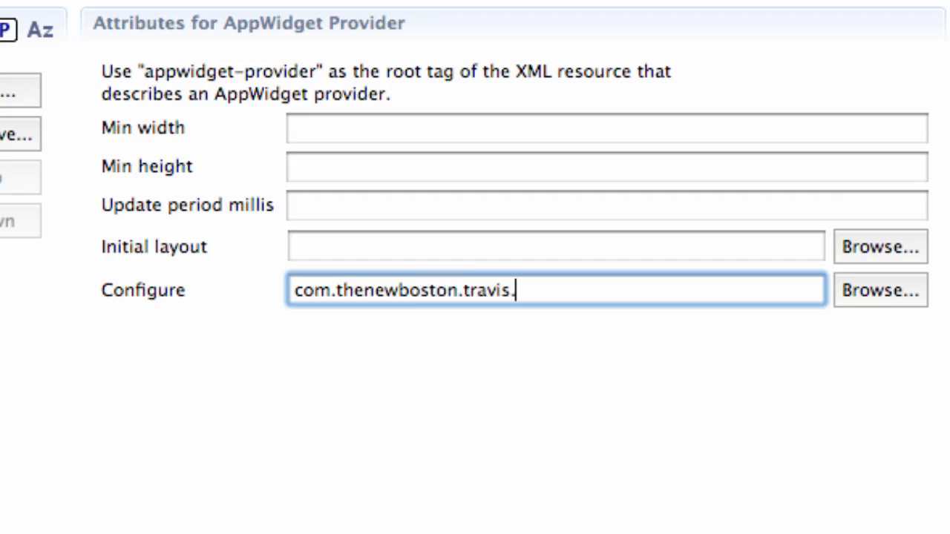
text(W)
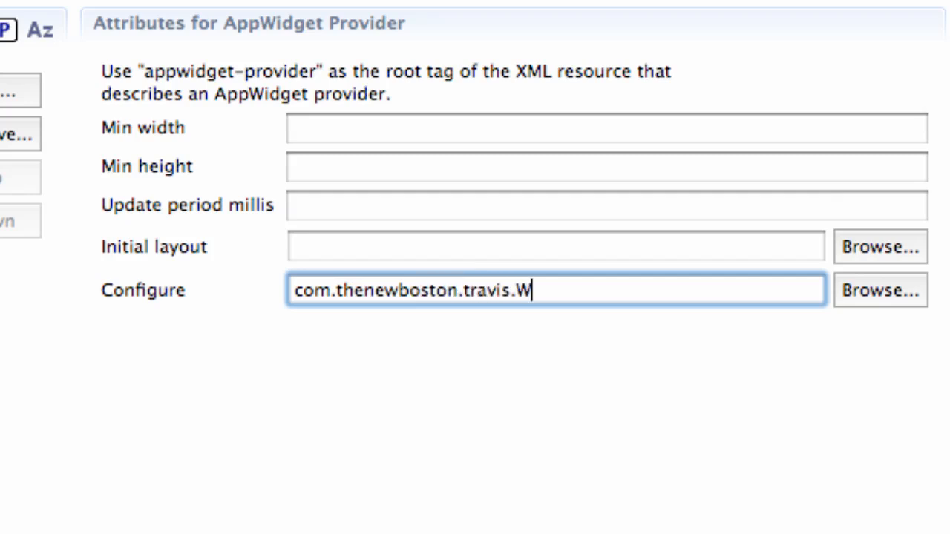
text(idgetConfi)
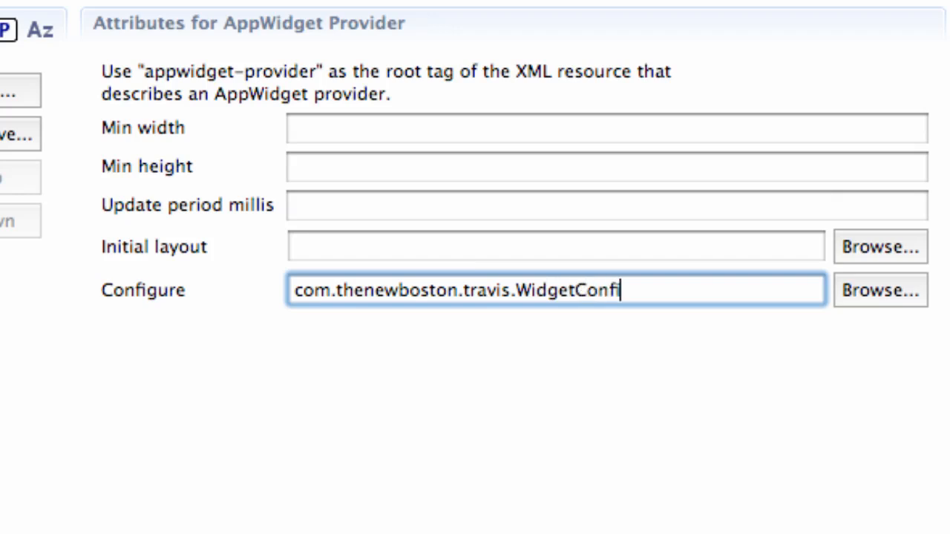
text(g)
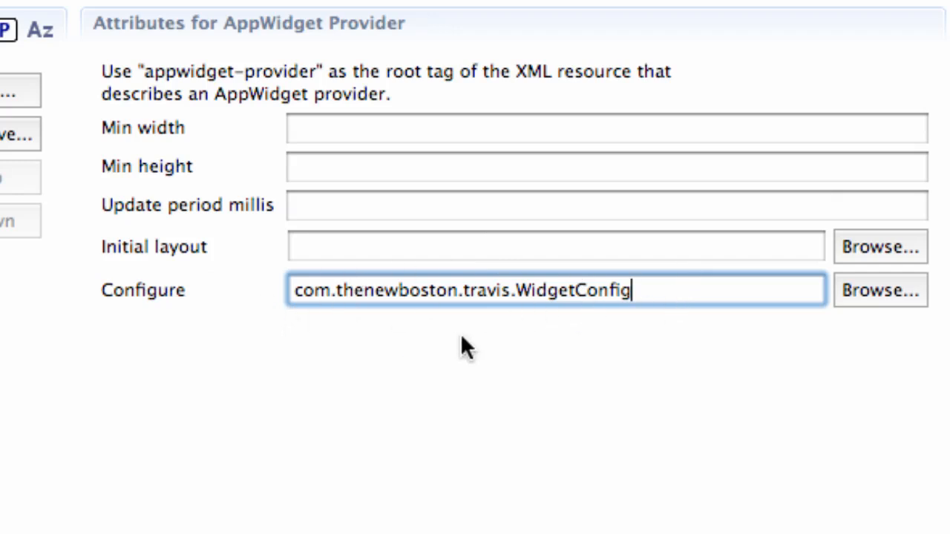
mouse_move(154, 468)
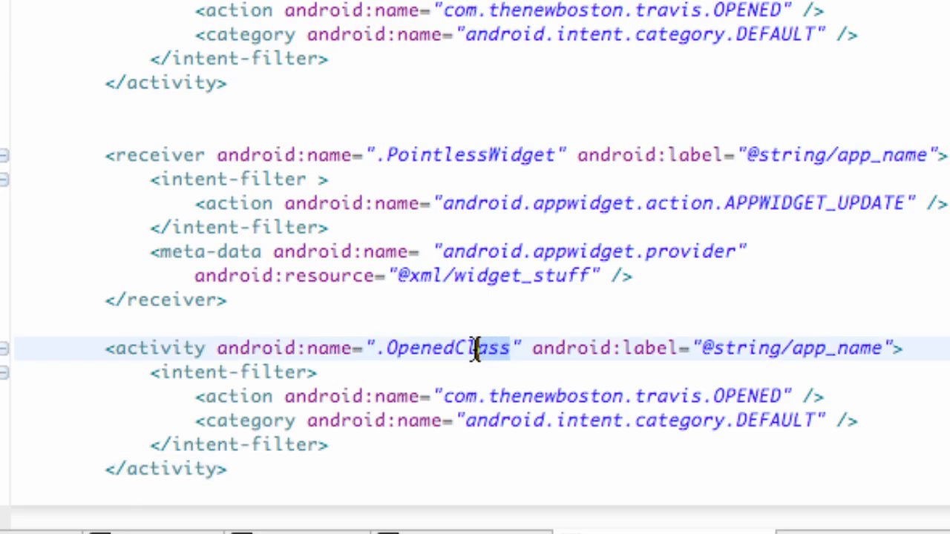
Rename the second activity from OpenedClass to .WidgetConfig and delete its DEFAULT category line
double_click(446, 348)
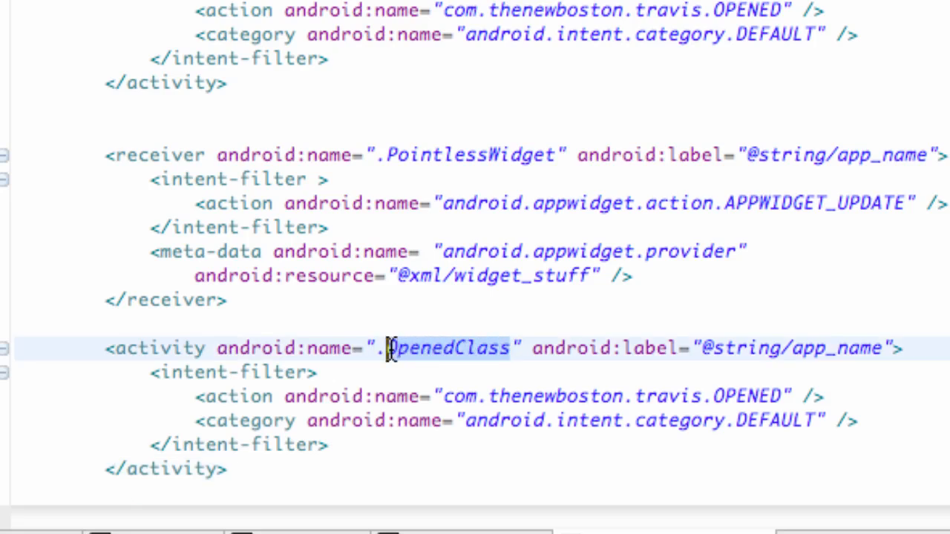
text(Widget)
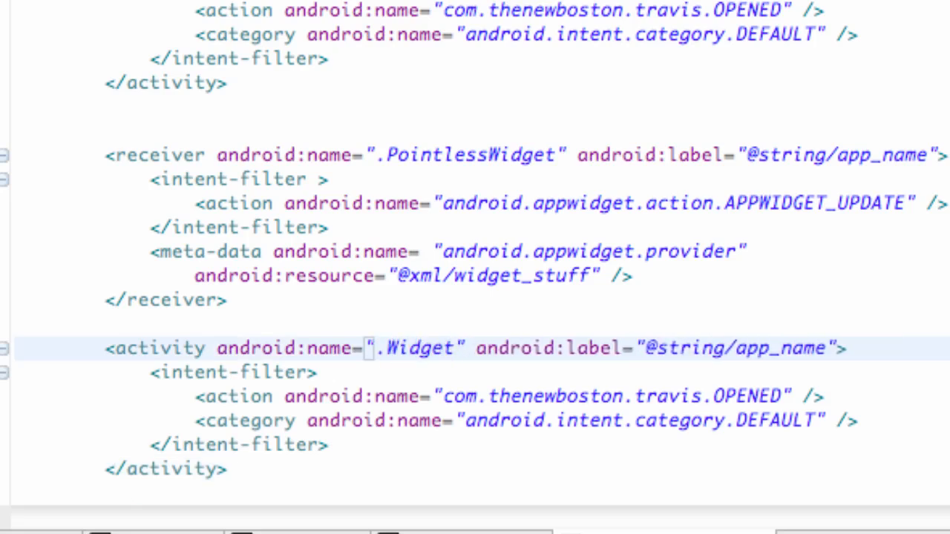
text(Config)
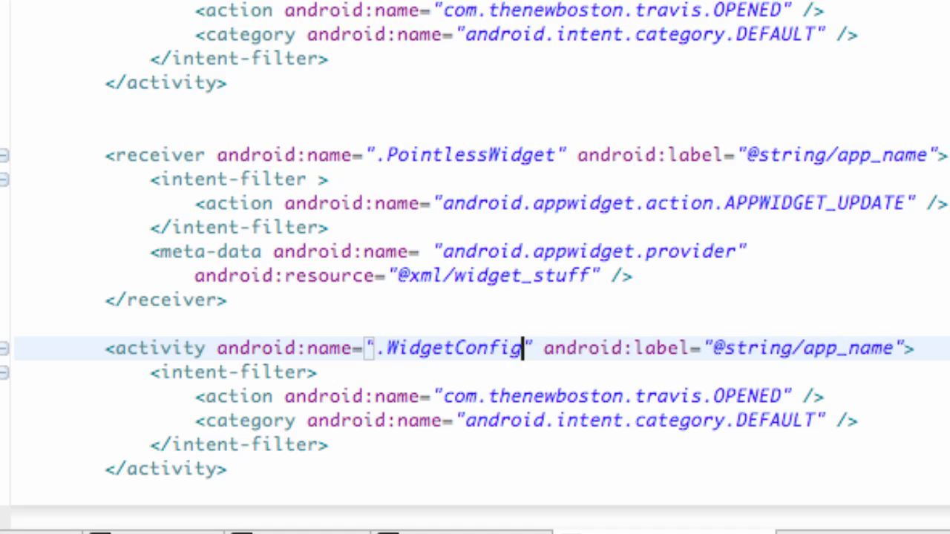
mouse_move(406, 421)
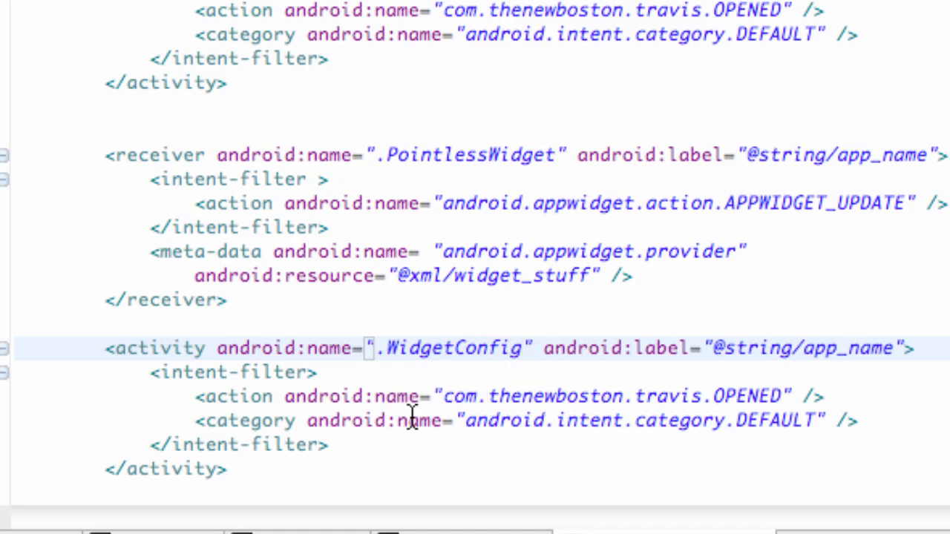
click(222, 421)
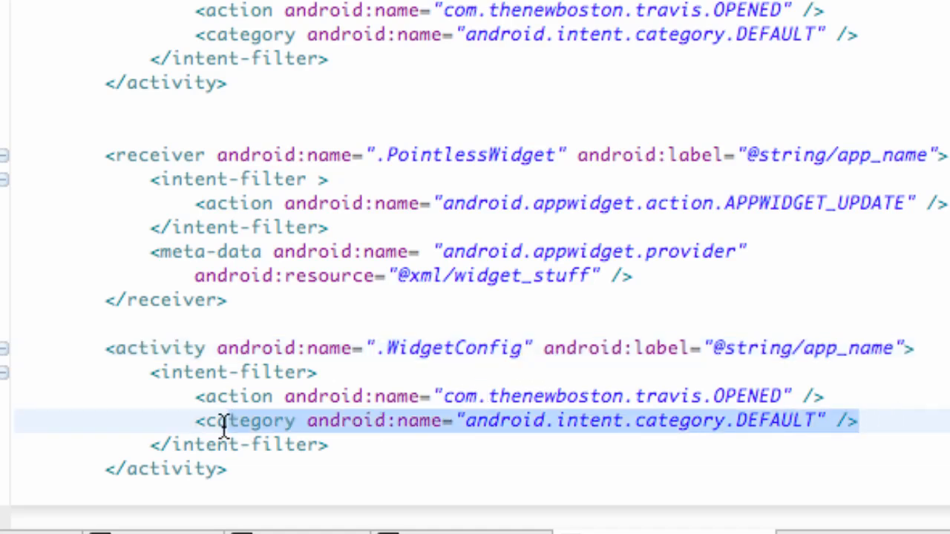
key(Delete)
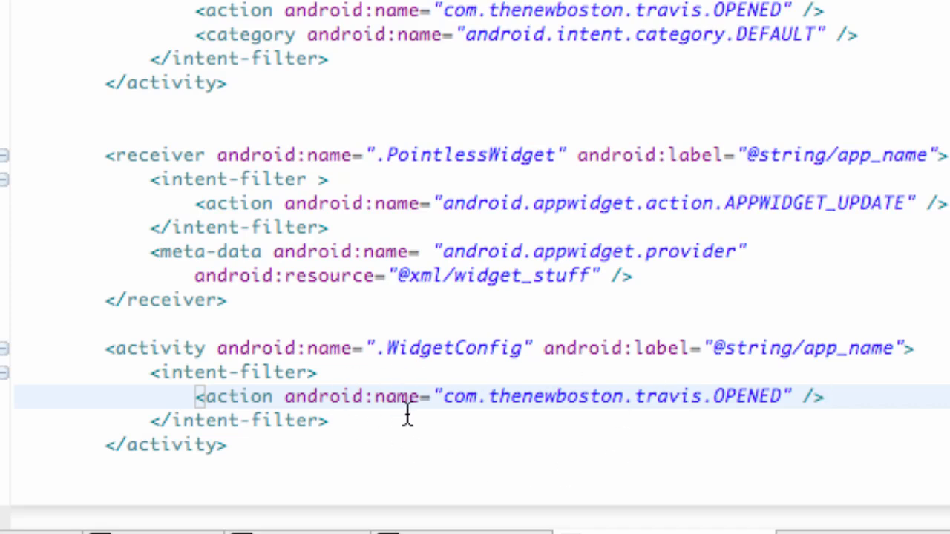
Replace the OPENED action name with android.appwidget.action.APPWIDGET_CONFIGURE
click(833, 398)
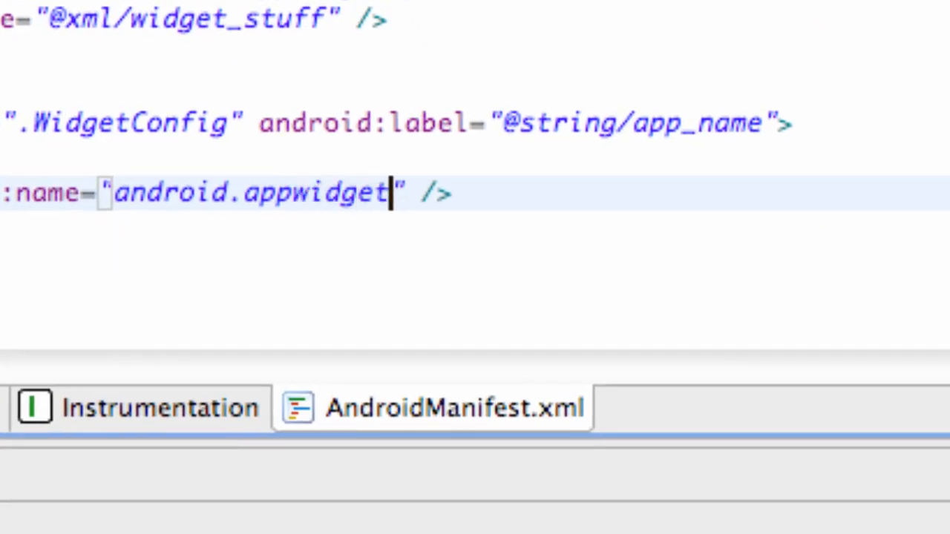
text(.)
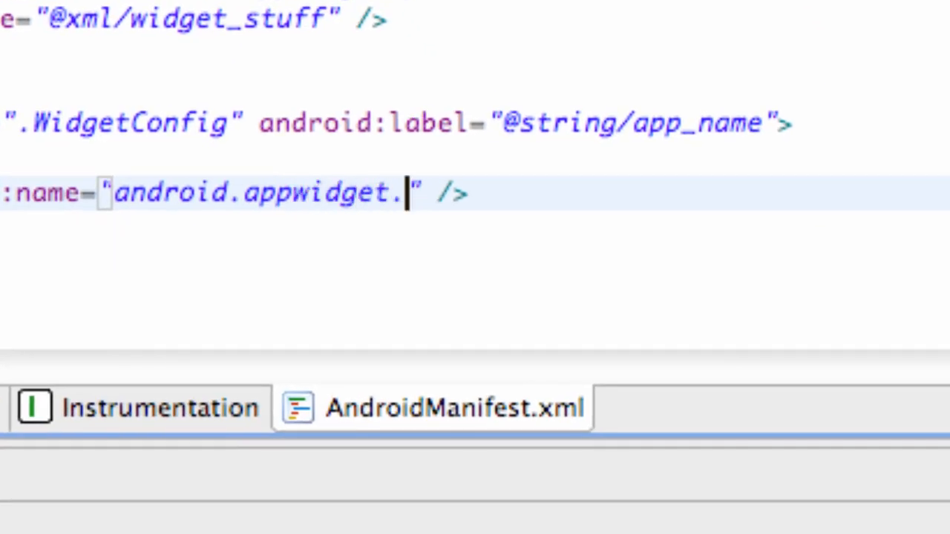
text(action)
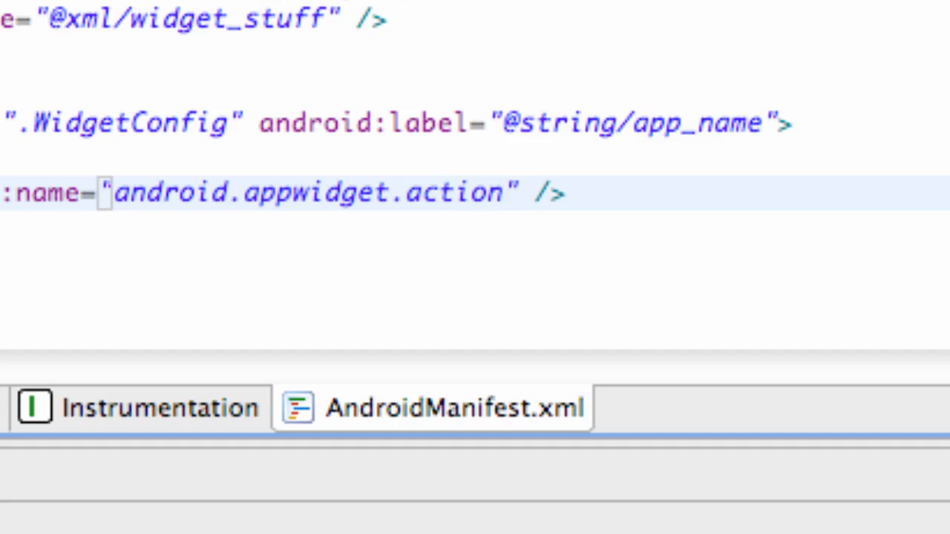
text(.A)
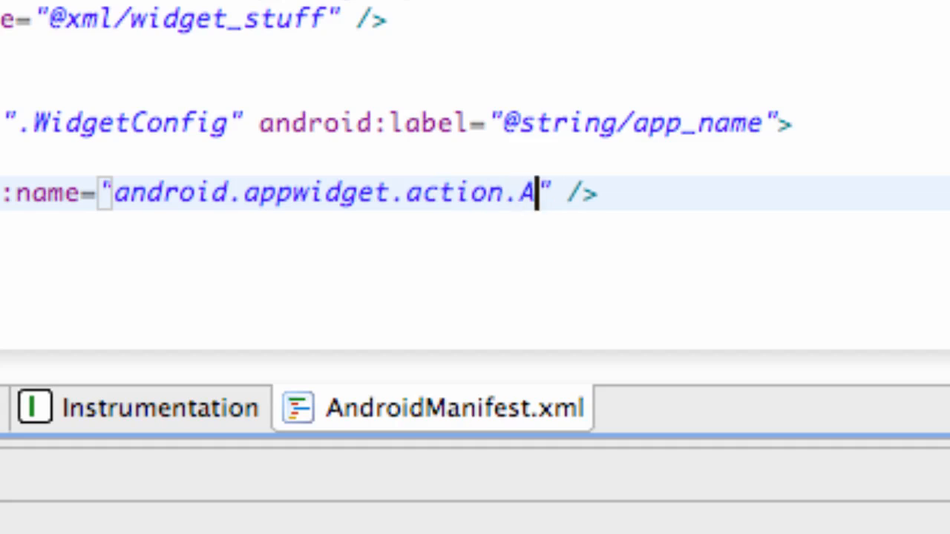
text(PPWIDG)
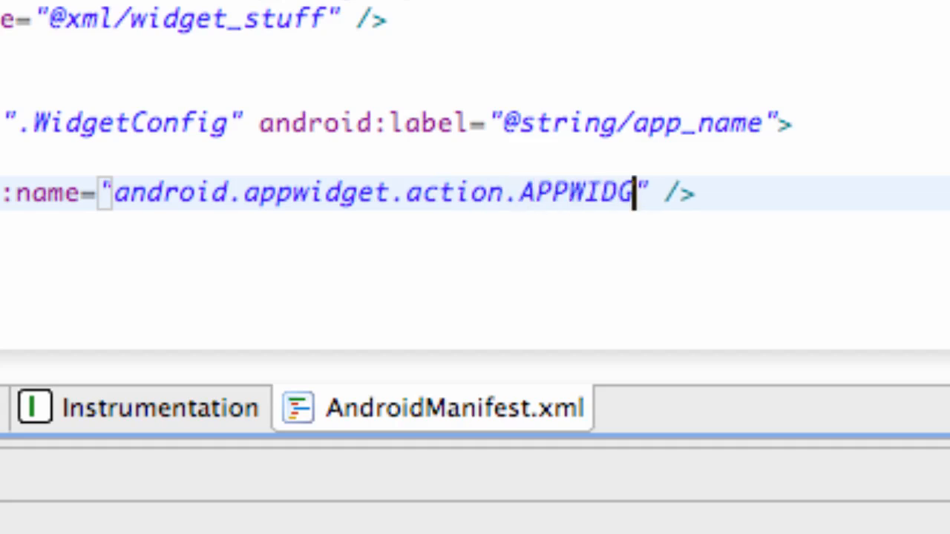
text(ET_CON)
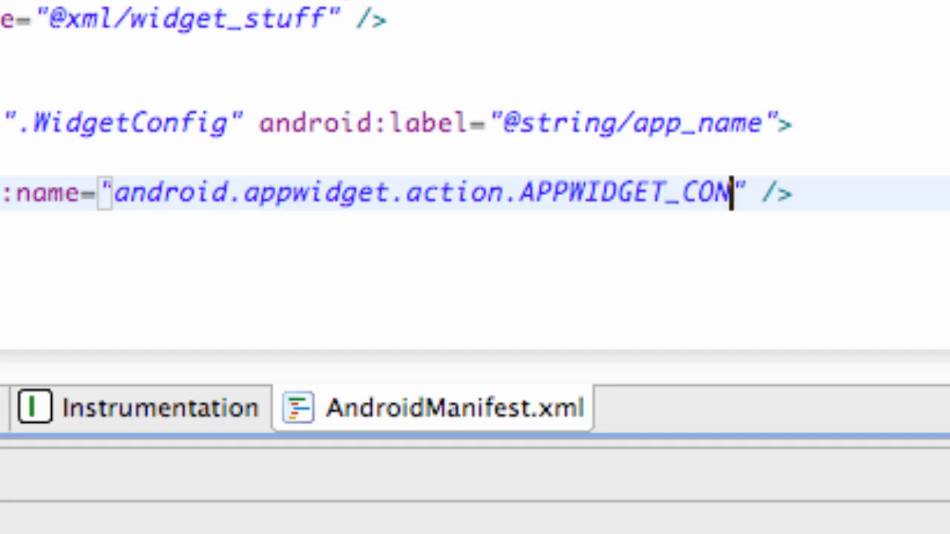
text(FIGE)
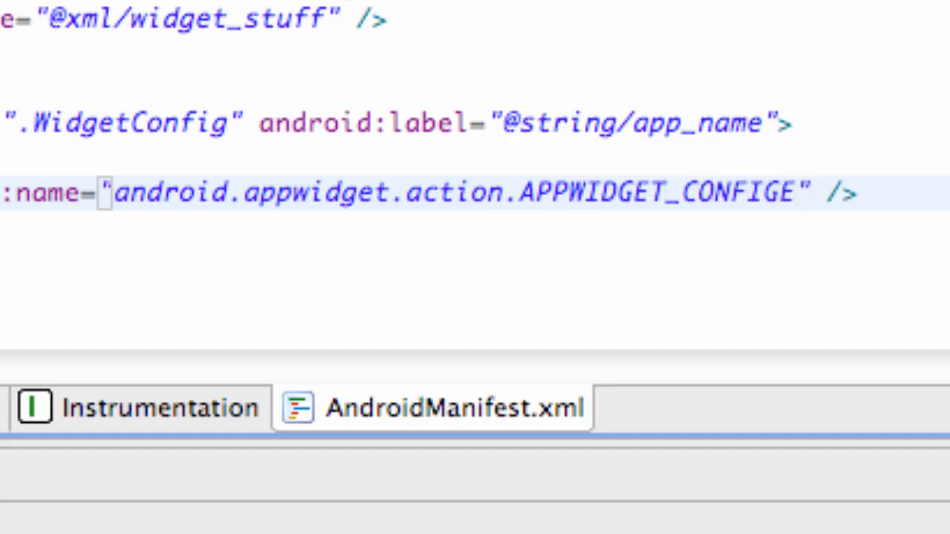
text(URE)
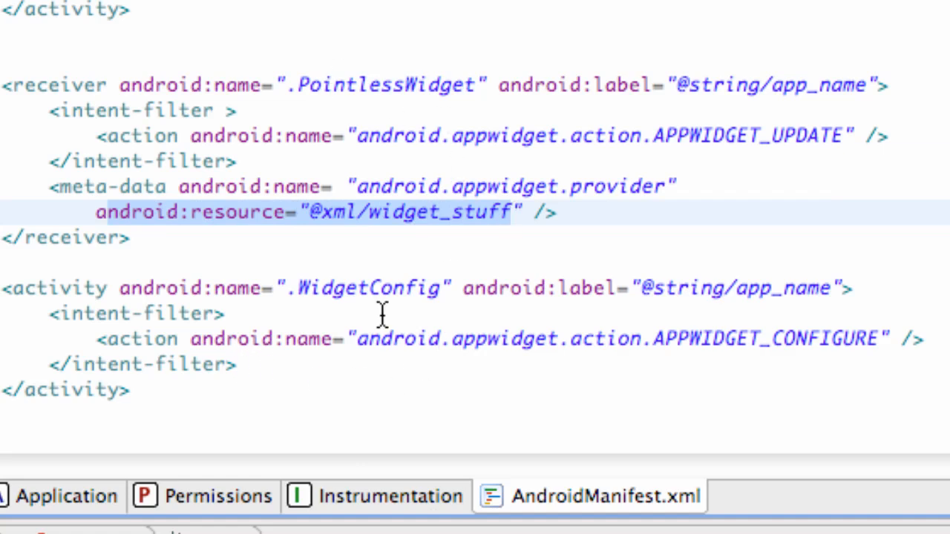
mouse_move(325, 250)
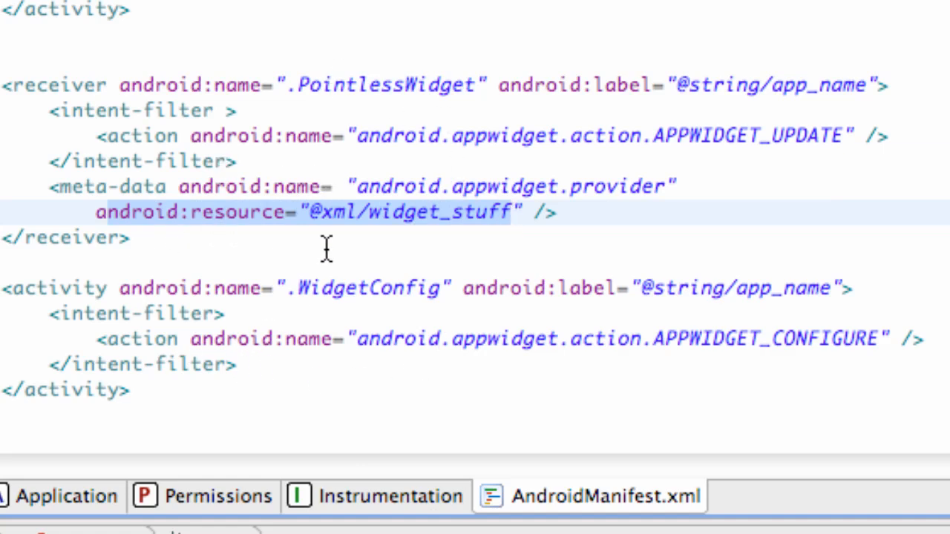
click(512, 214)
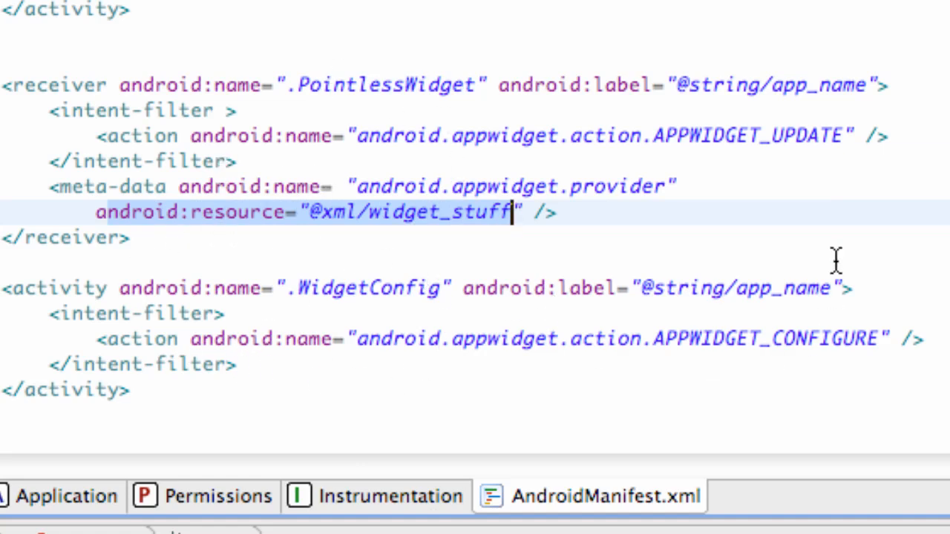
mouse_move(43, 285)
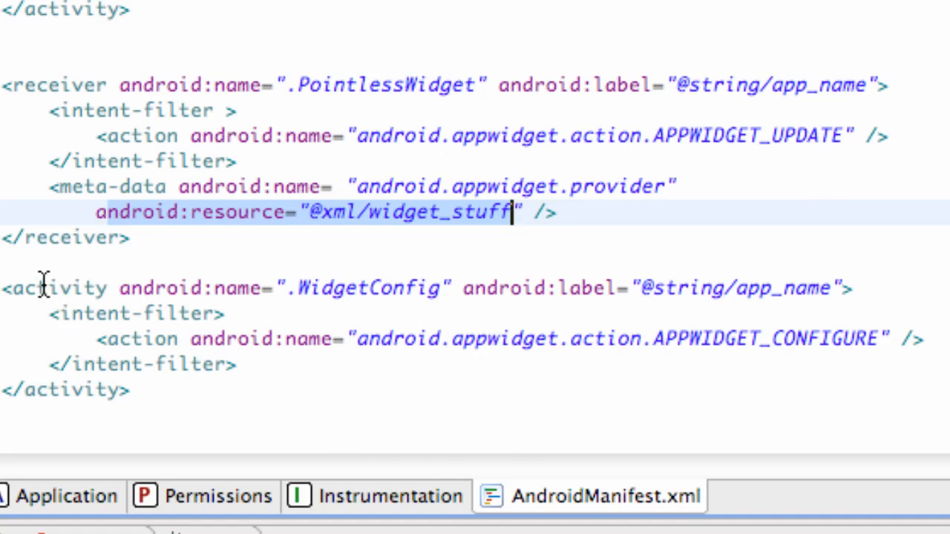